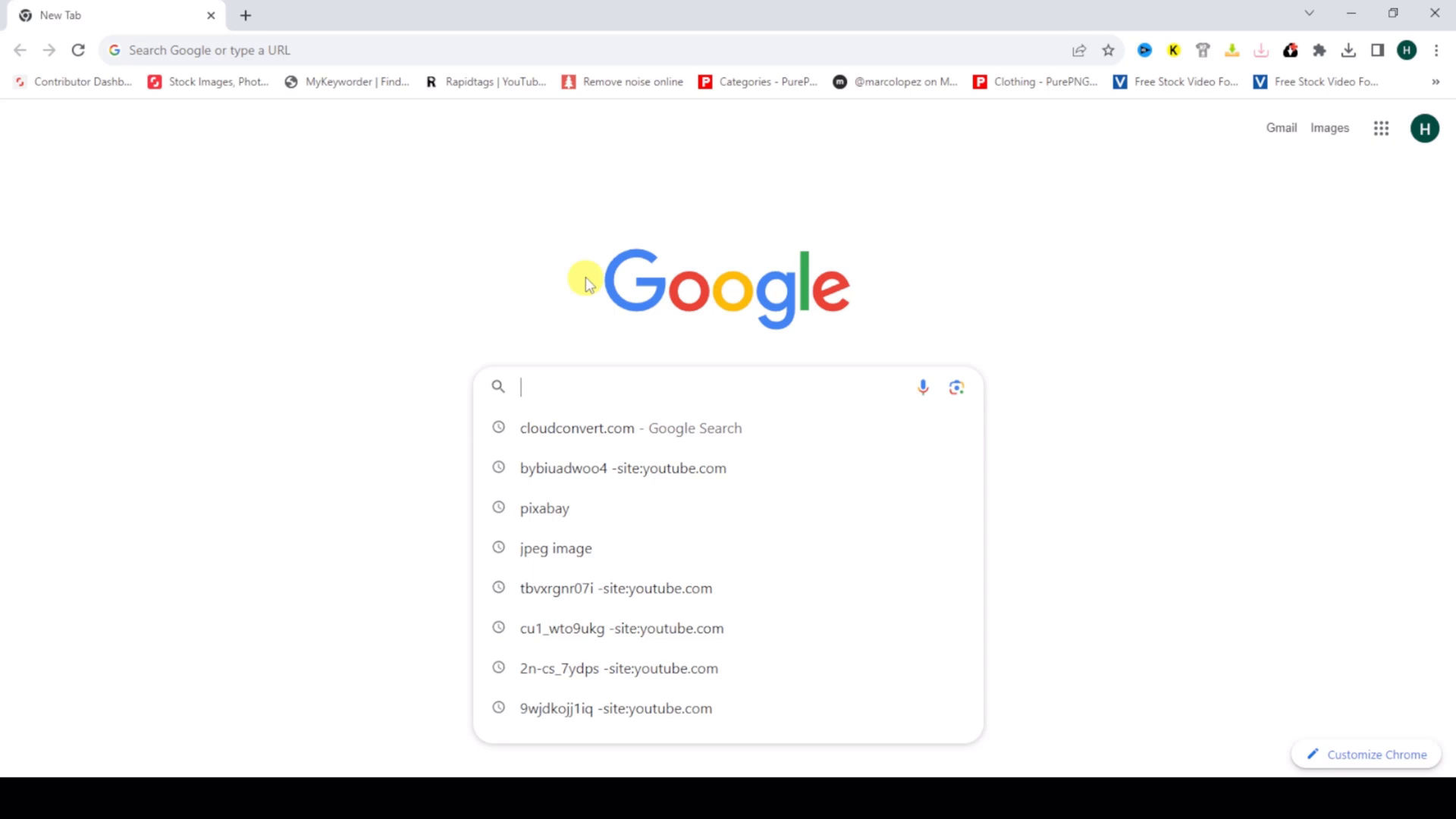
Search Google for cloudconvert.com by typing 'cloude' and picking the suggestion.
{"action": "type", "text": "cloude"}
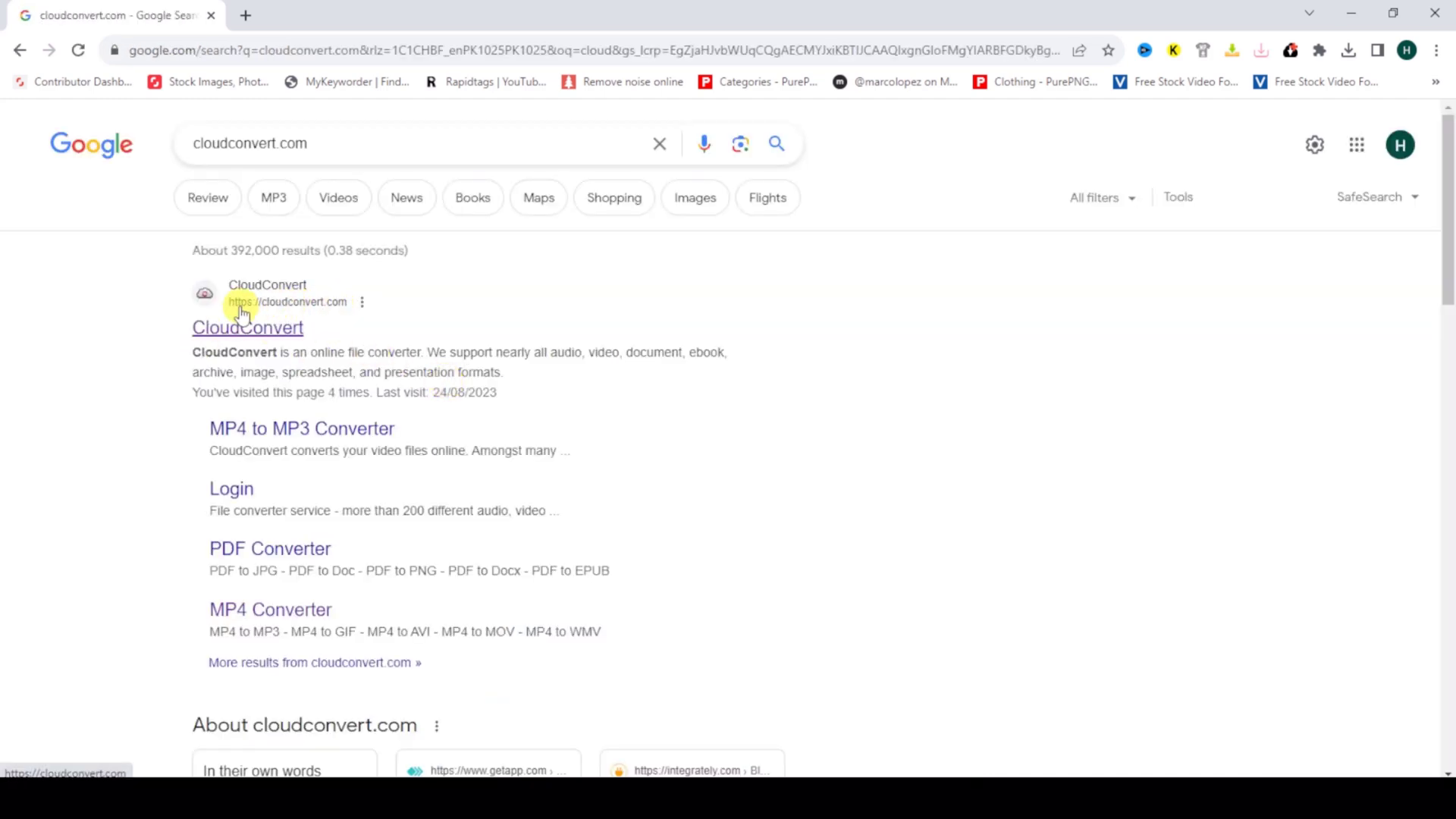
{"action": "mouse_move", "coordinate": [363, 306]}
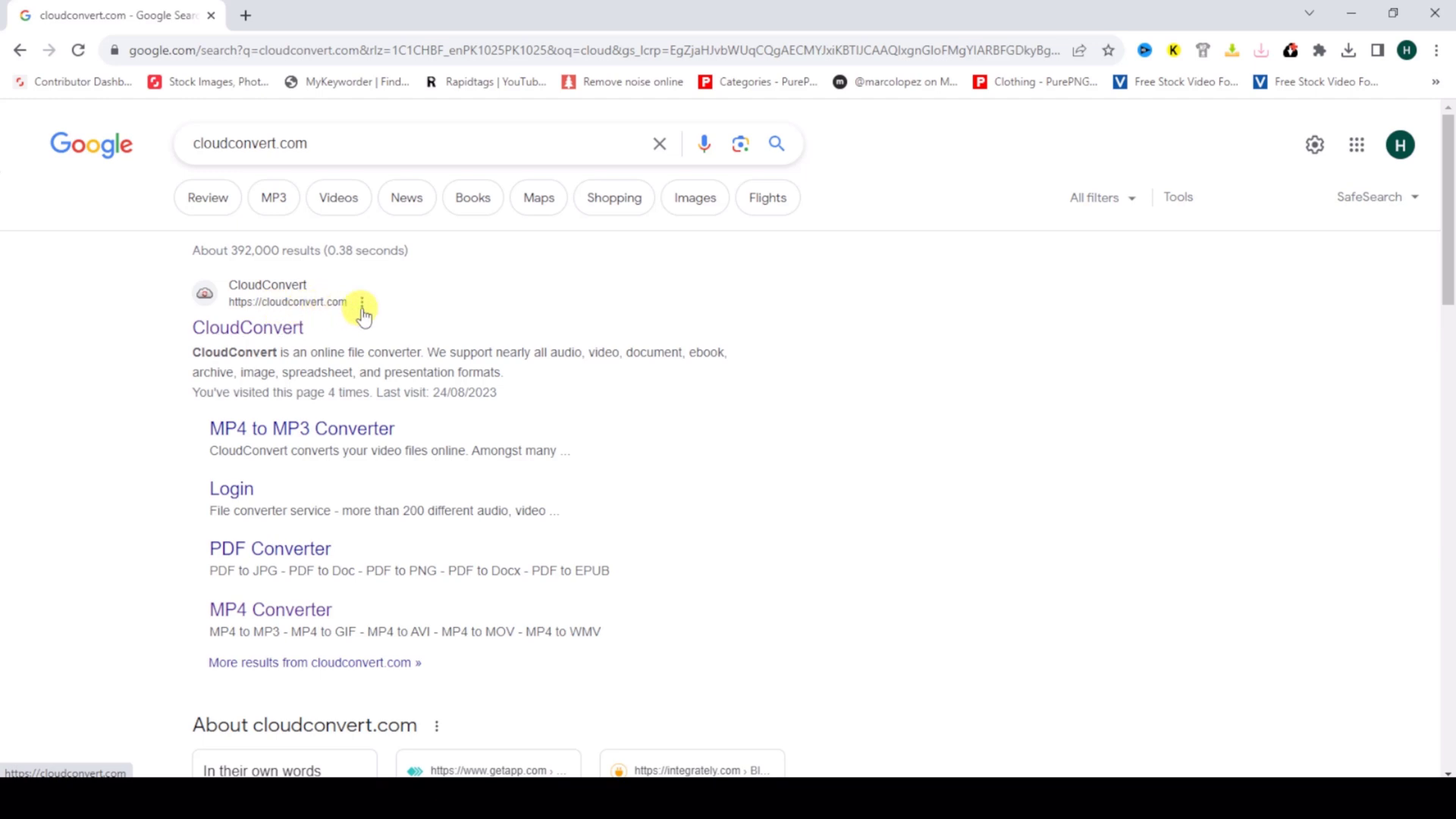
Open the CloudConvert site and view the snow-felberich JPG's properties in Downloads.
{"action": "left_click", "coordinate": [248, 327]}
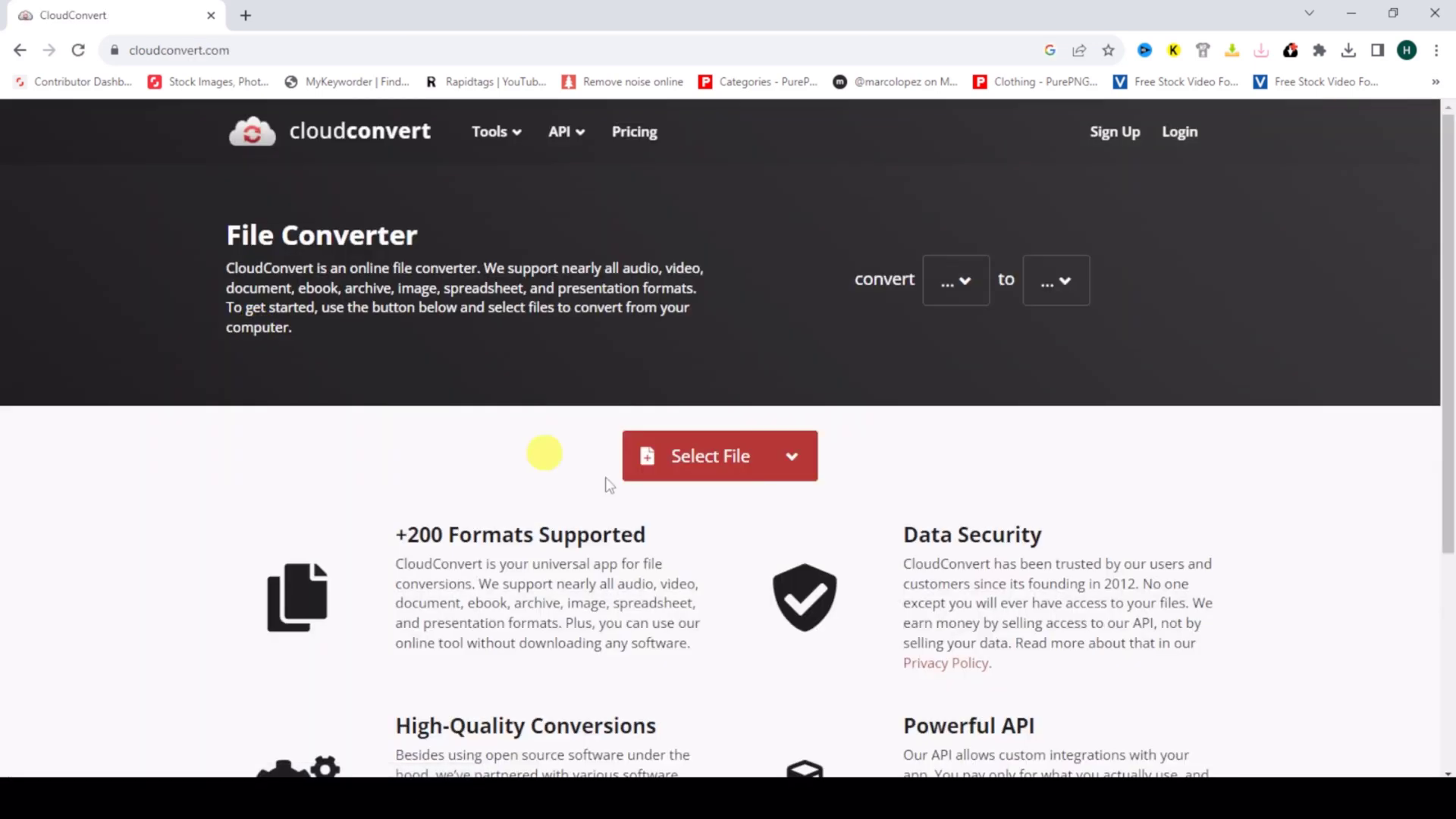
{"action": "mouse_move", "coordinate": [1329, 11]}
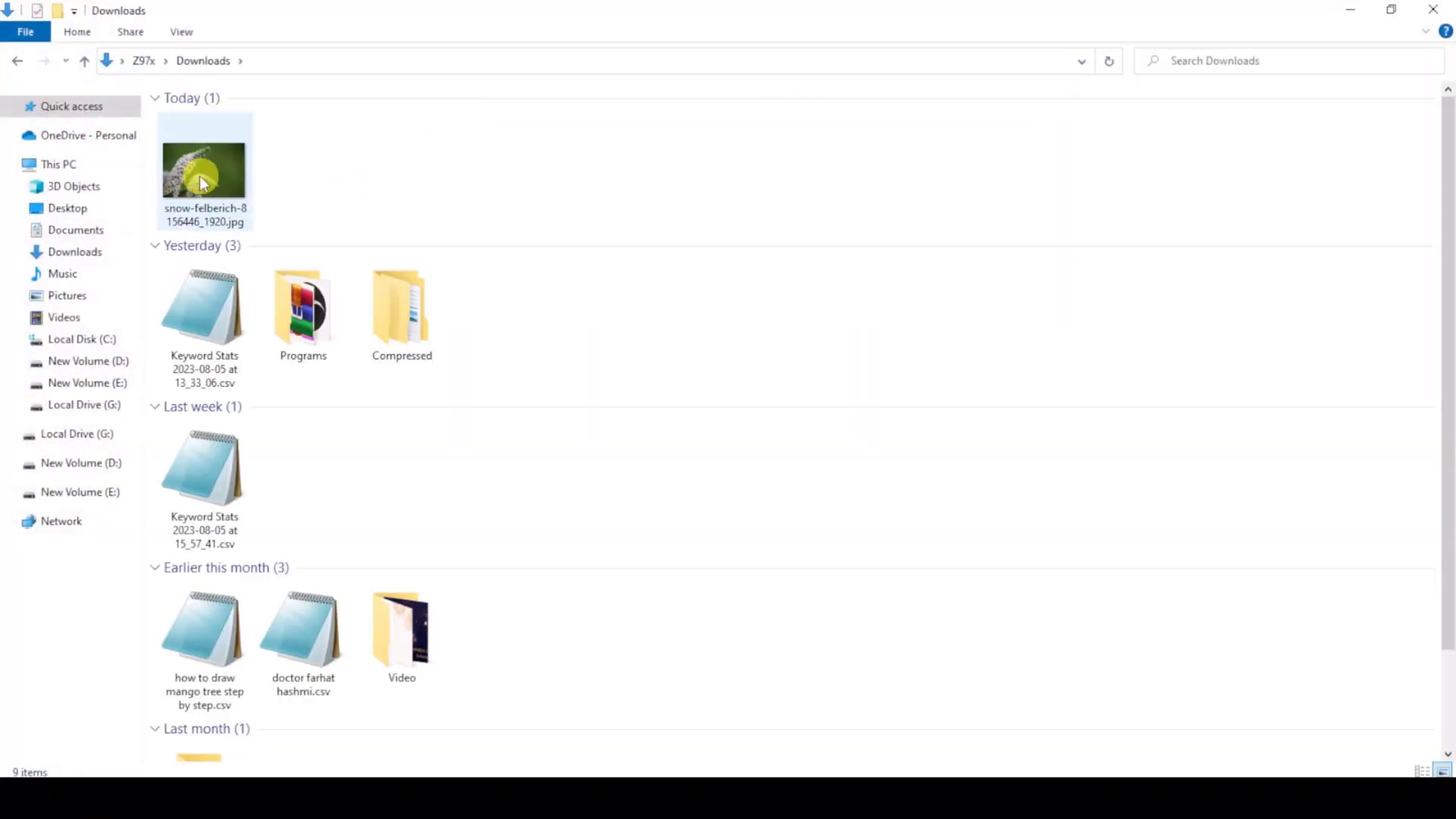
{"action": "right_click", "coordinate": [202, 170]}
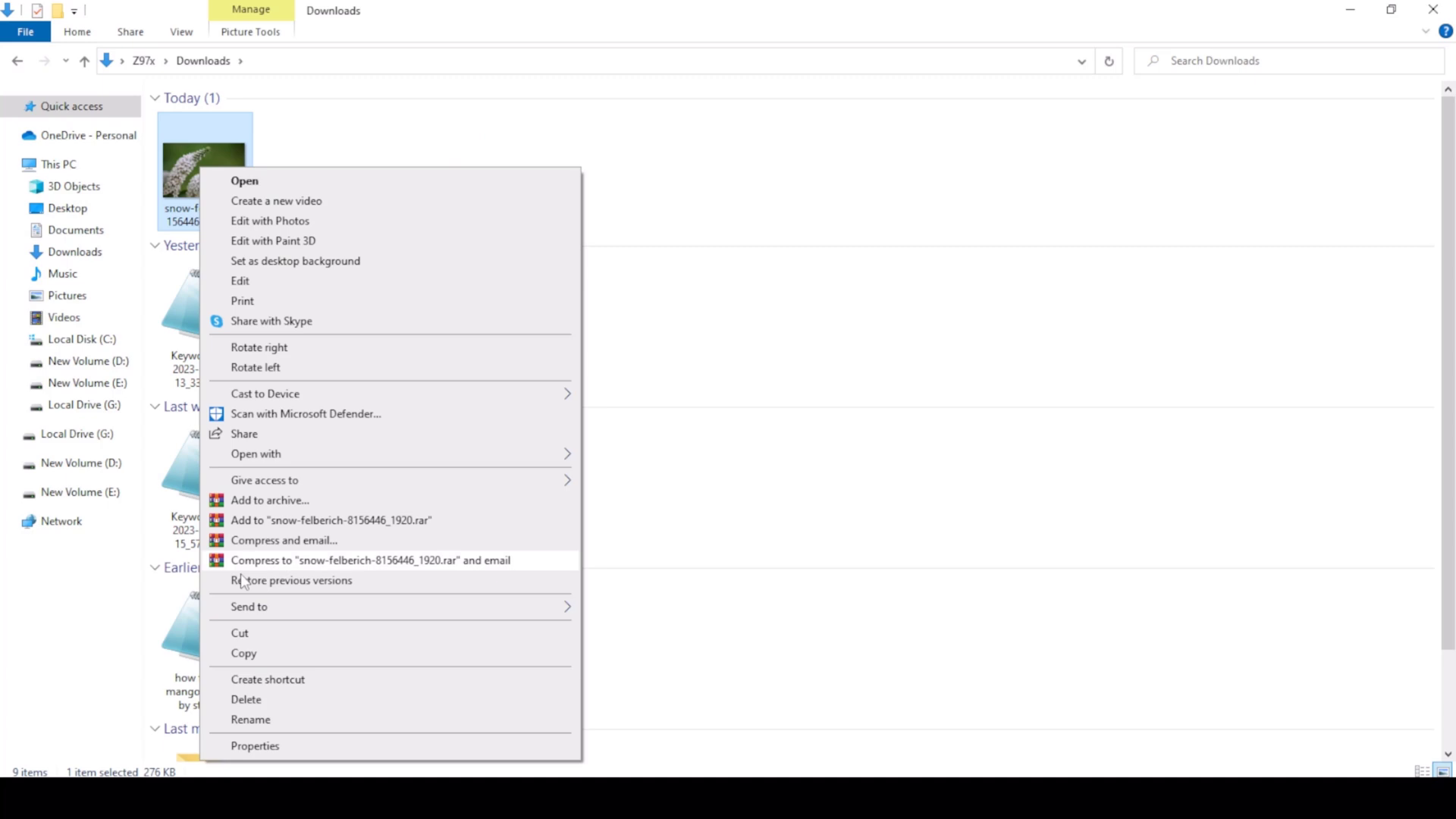
{"action": "left_click", "coordinate": [255, 745]}
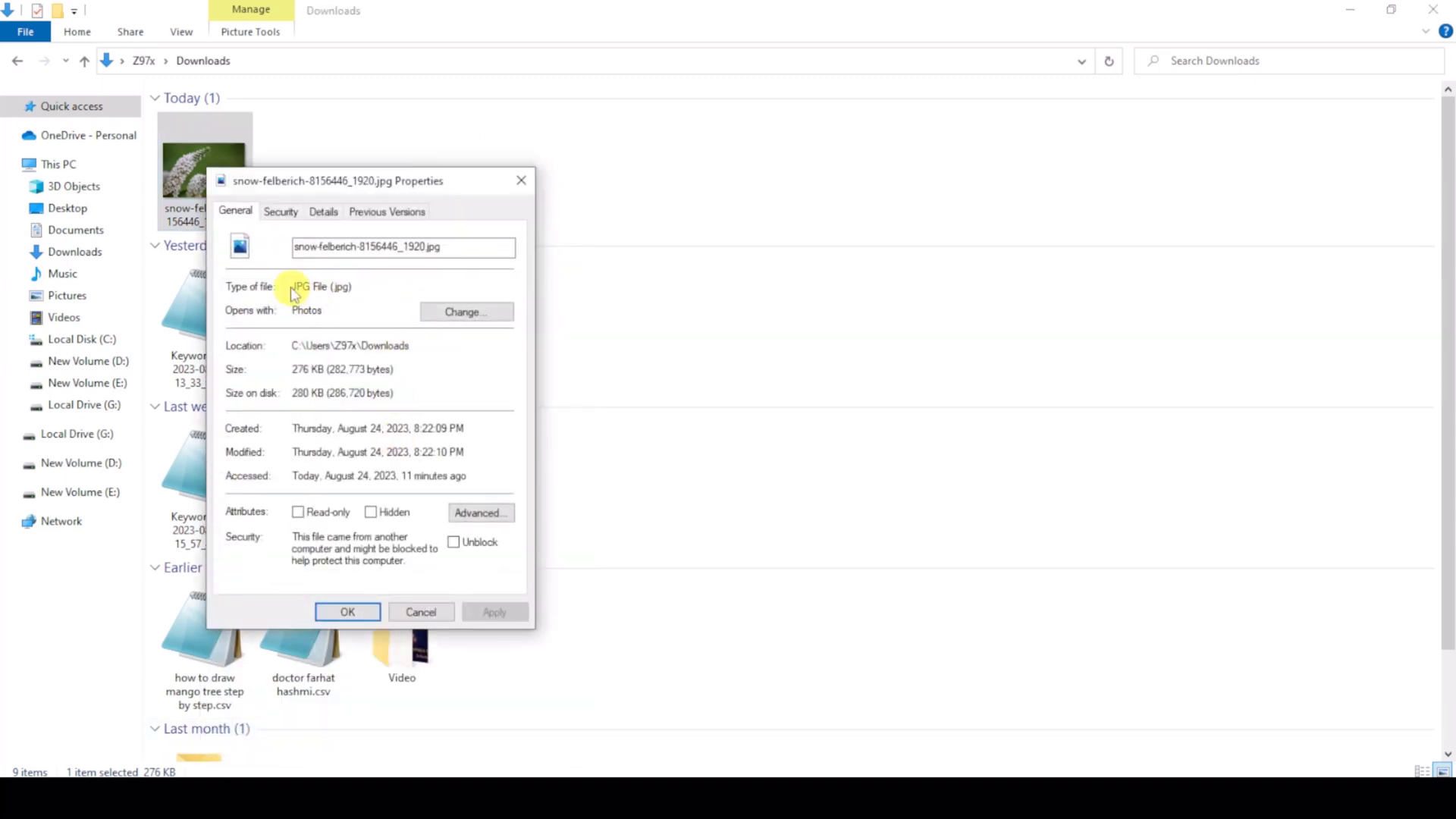
{"action": "mouse_move", "coordinate": [521, 180]}
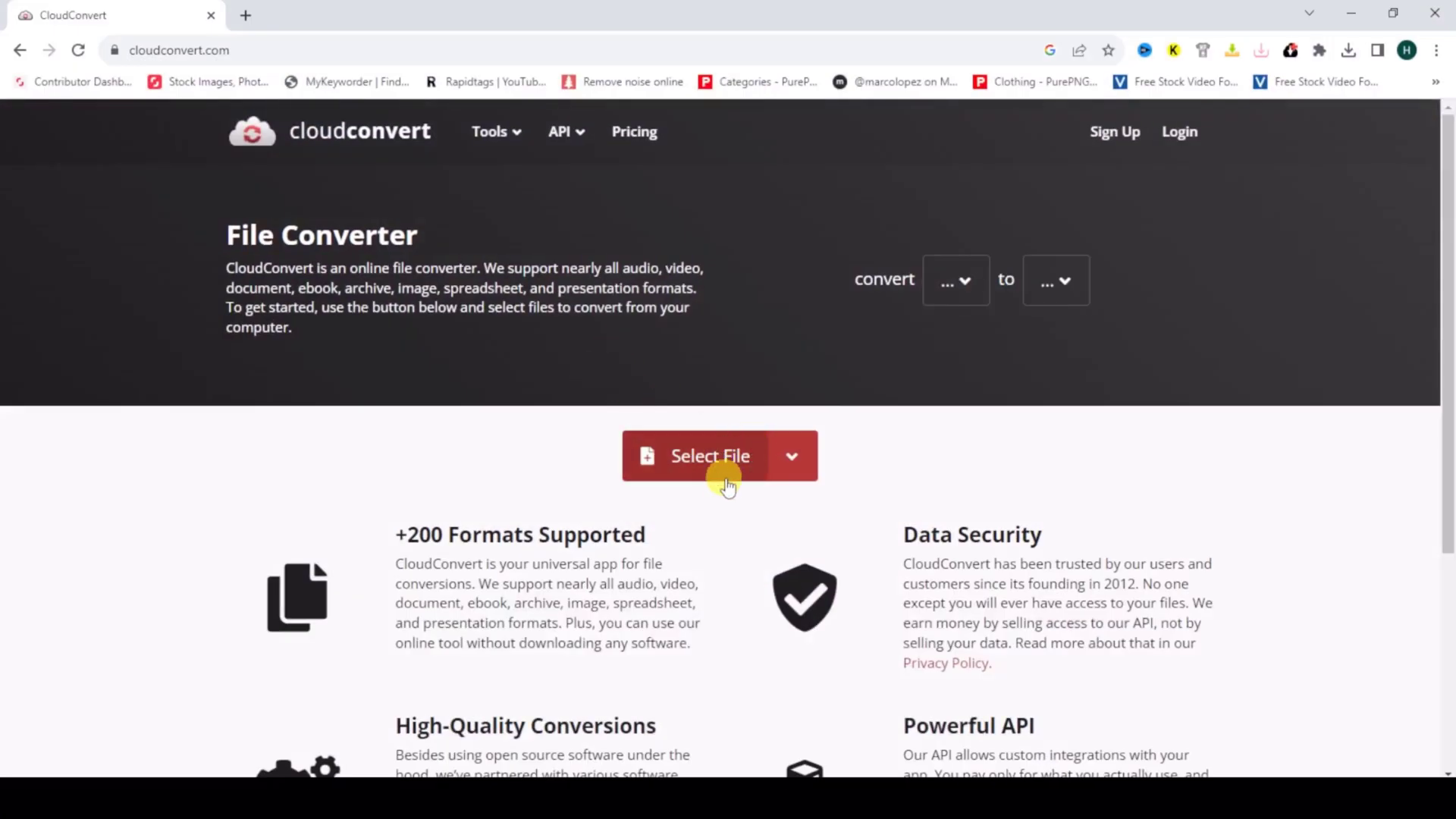
Upload the snow-felberich JPG, choose GIF as output format, and convert it.
{"action": "left_click", "coordinate": [710, 455]}
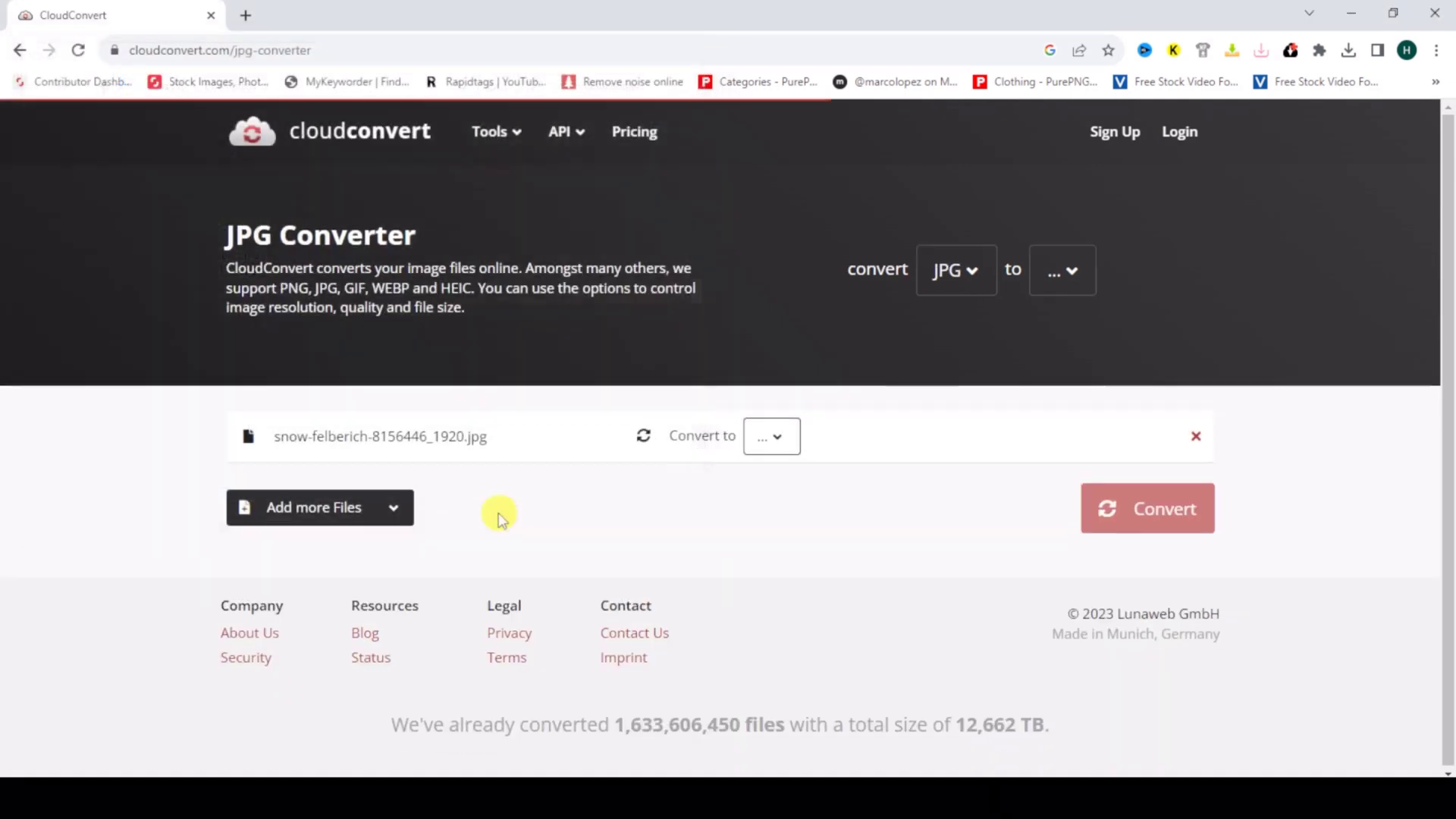
{"action": "mouse_move", "coordinate": [886, 422]}
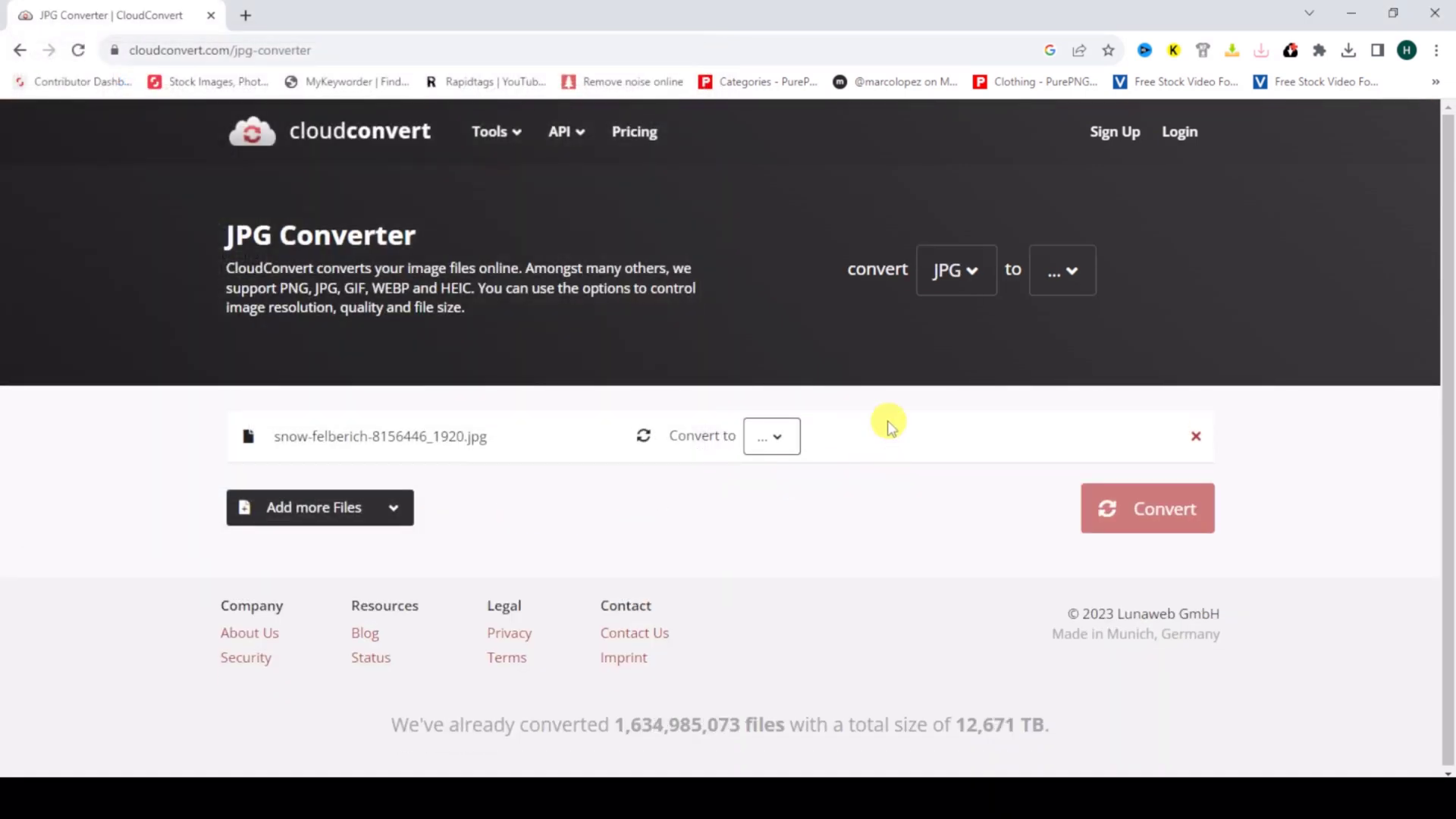
{"action": "left_click", "coordinate": [771, 437]}
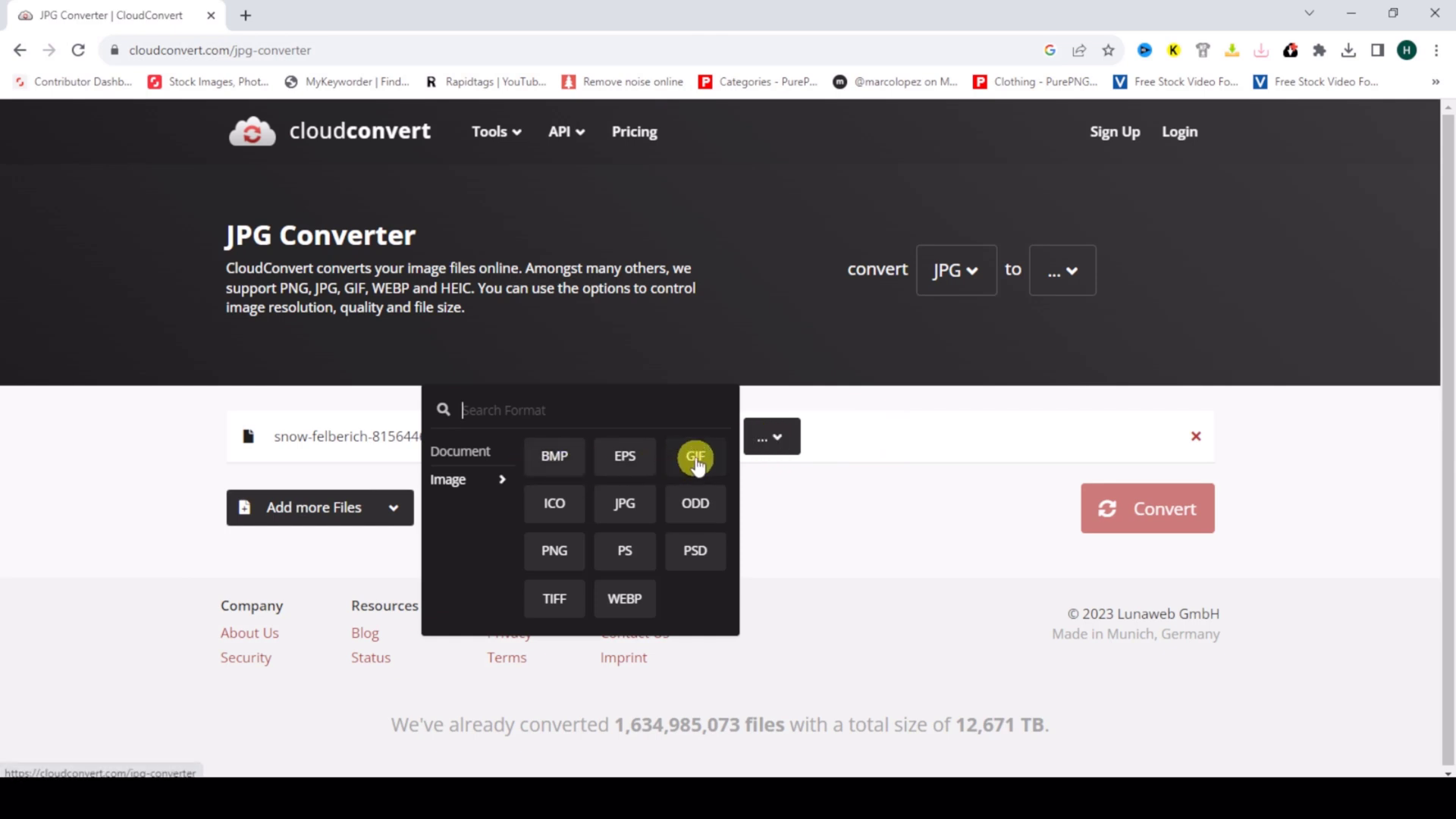
{"action": "left_click", "coordinate": [694, 456]}
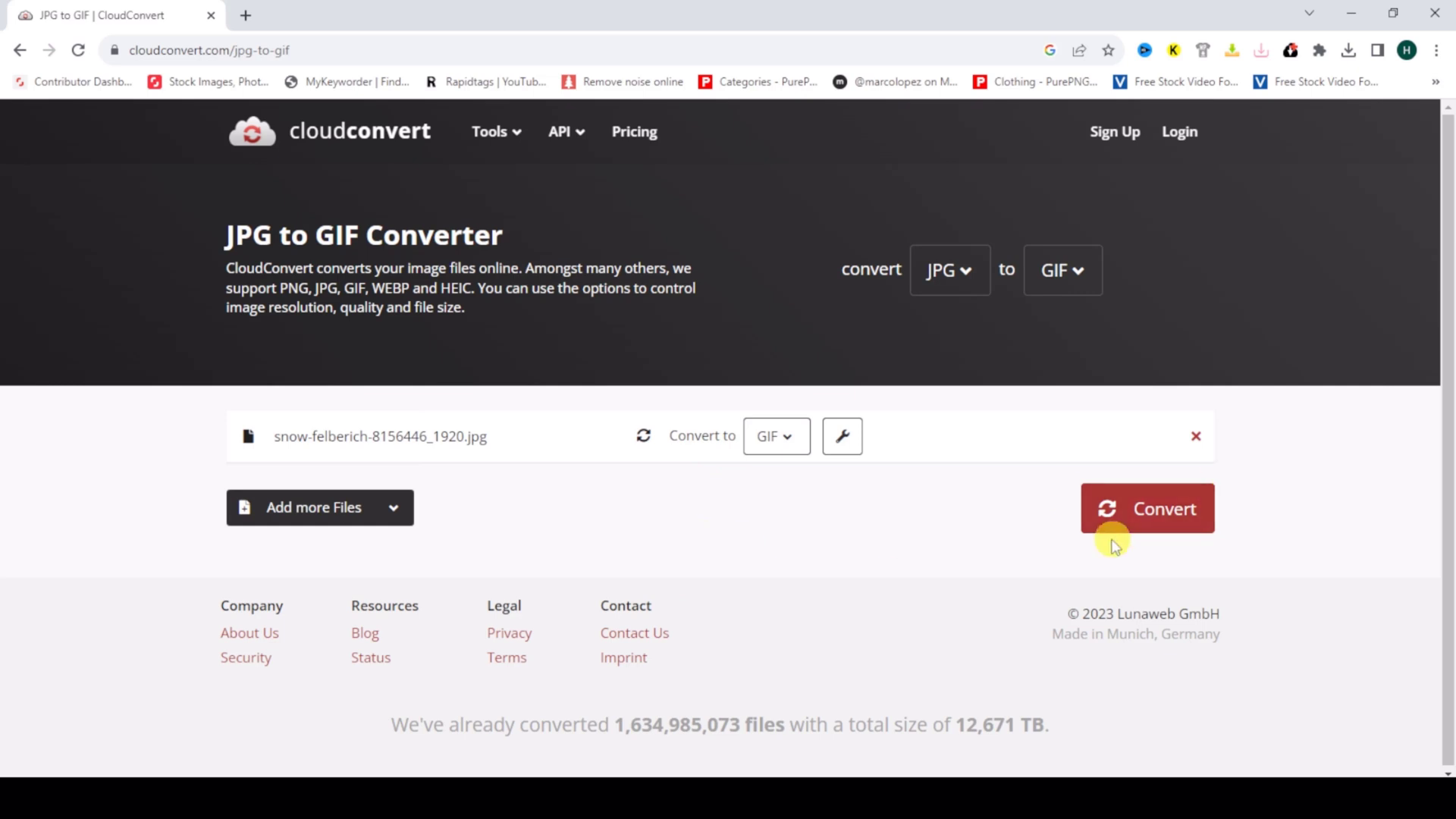
{"action": "left_click", "coordinate": [1147, 508]}
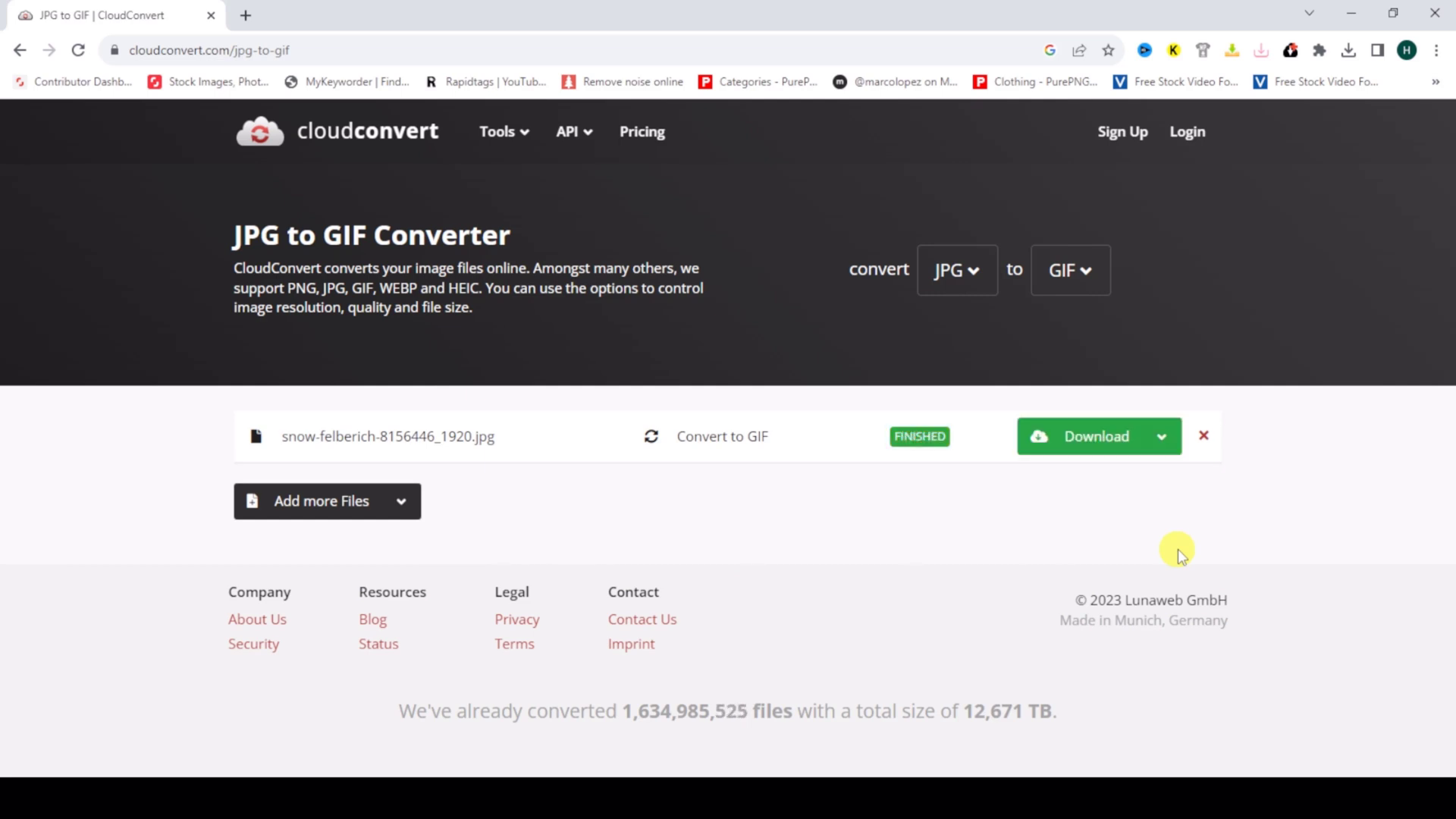
{"action": "mouse_move", "coordinate": [1063, 484]}
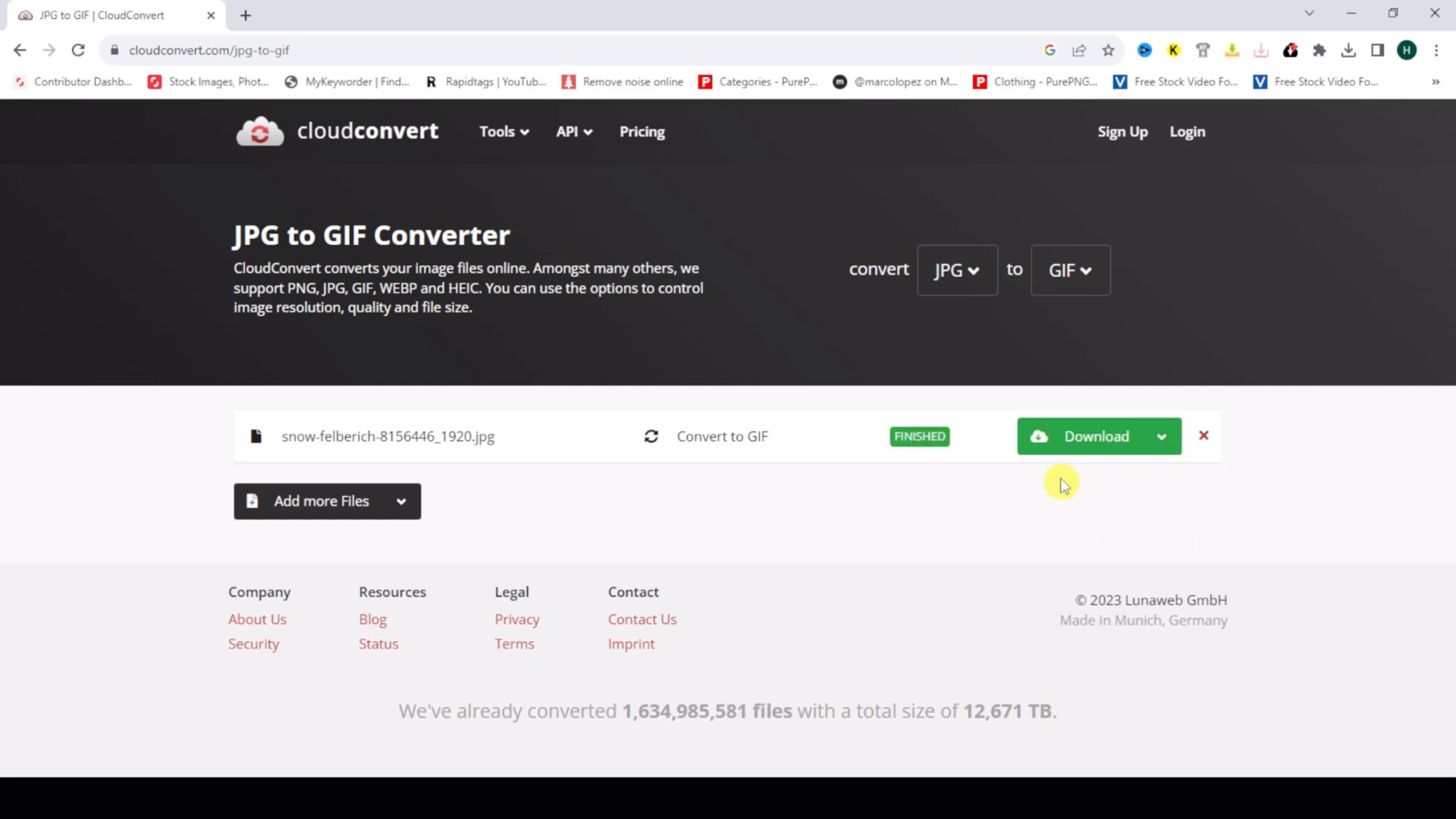
{"action": "mouse_move", "coordinate": [790, 518]}
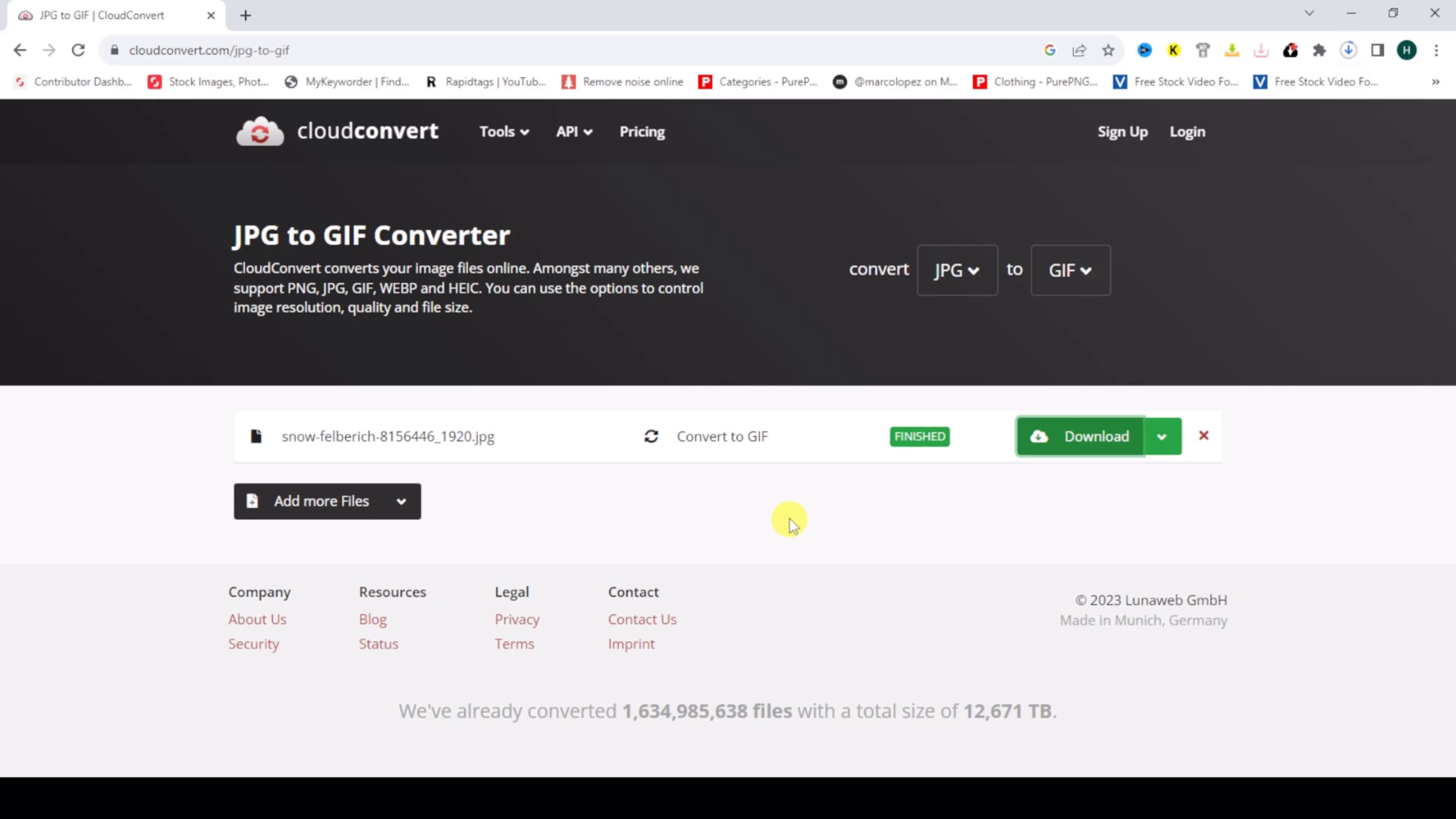
Download the converted flower GIF and view it in Photos.
{"action": "left_click", "coordinate": [1347, 50]}
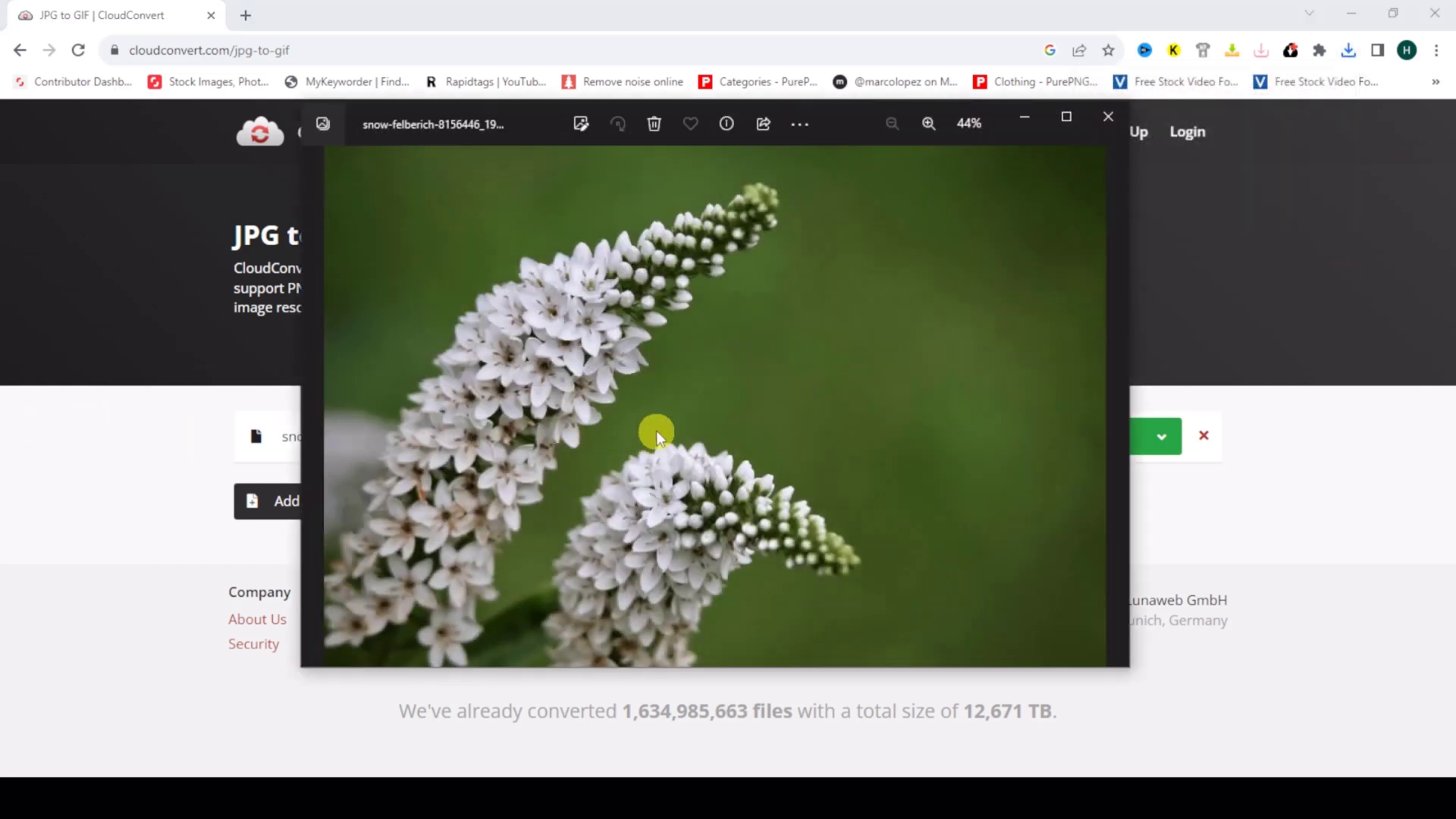
{"action": "mouse_move", "coordinate": [591, 324]}
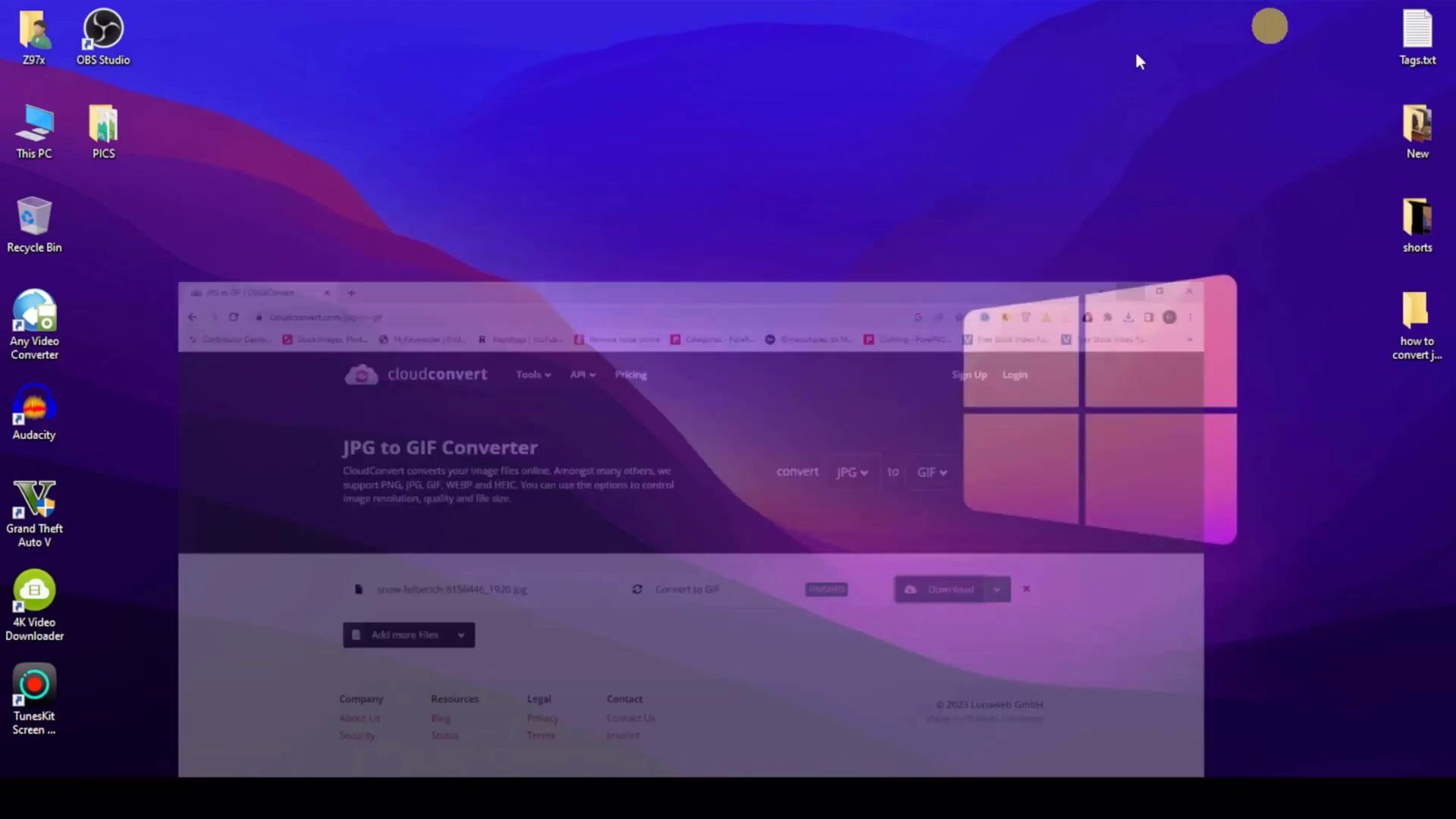
Open Z97x > Downloads and review the GIF's properties, confirming 1.30 MB.
{"action": "double_click", "coordinate": [34, 34]}
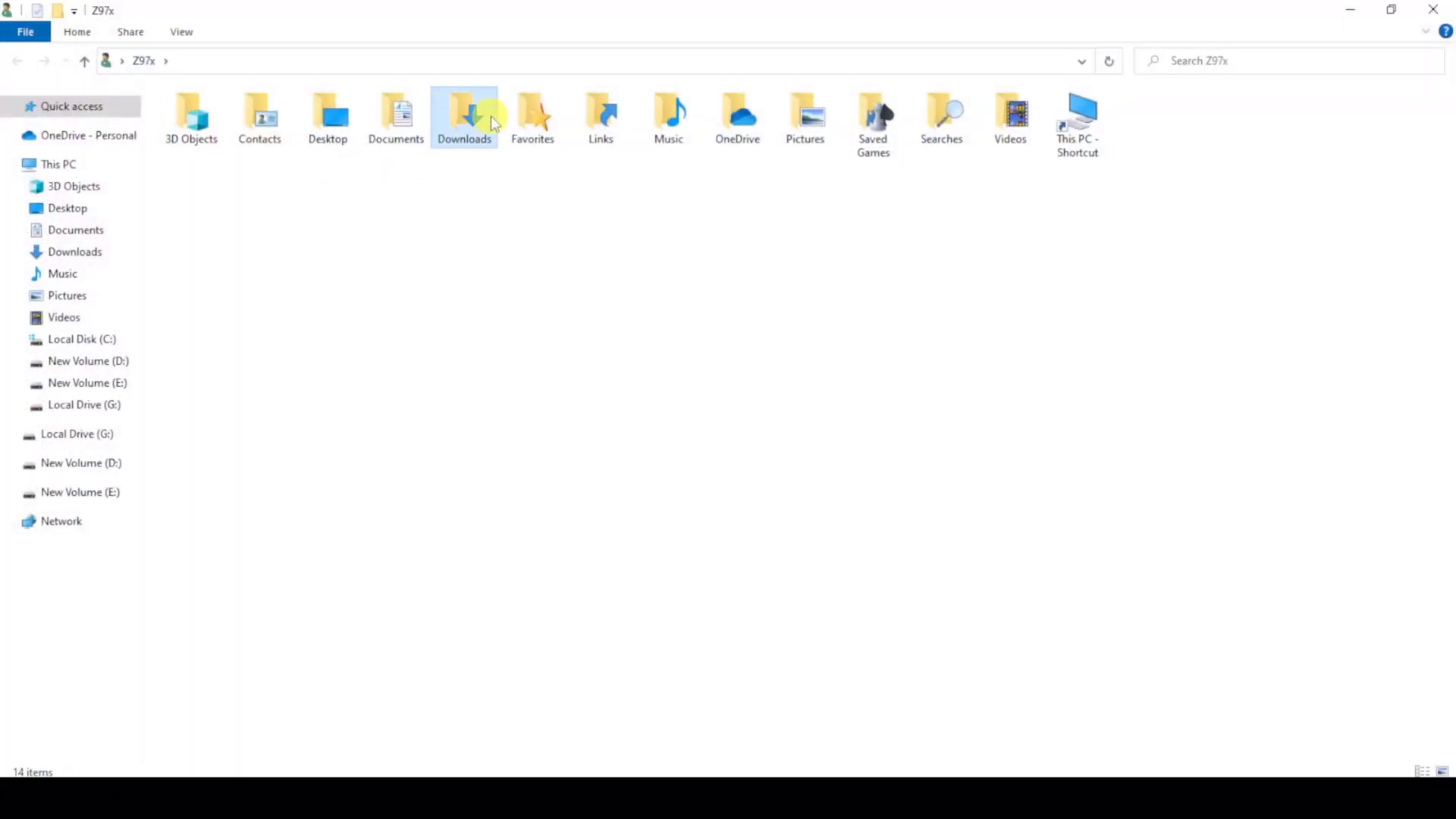
{"action": "double_click", "coordinate": [463, 112]}
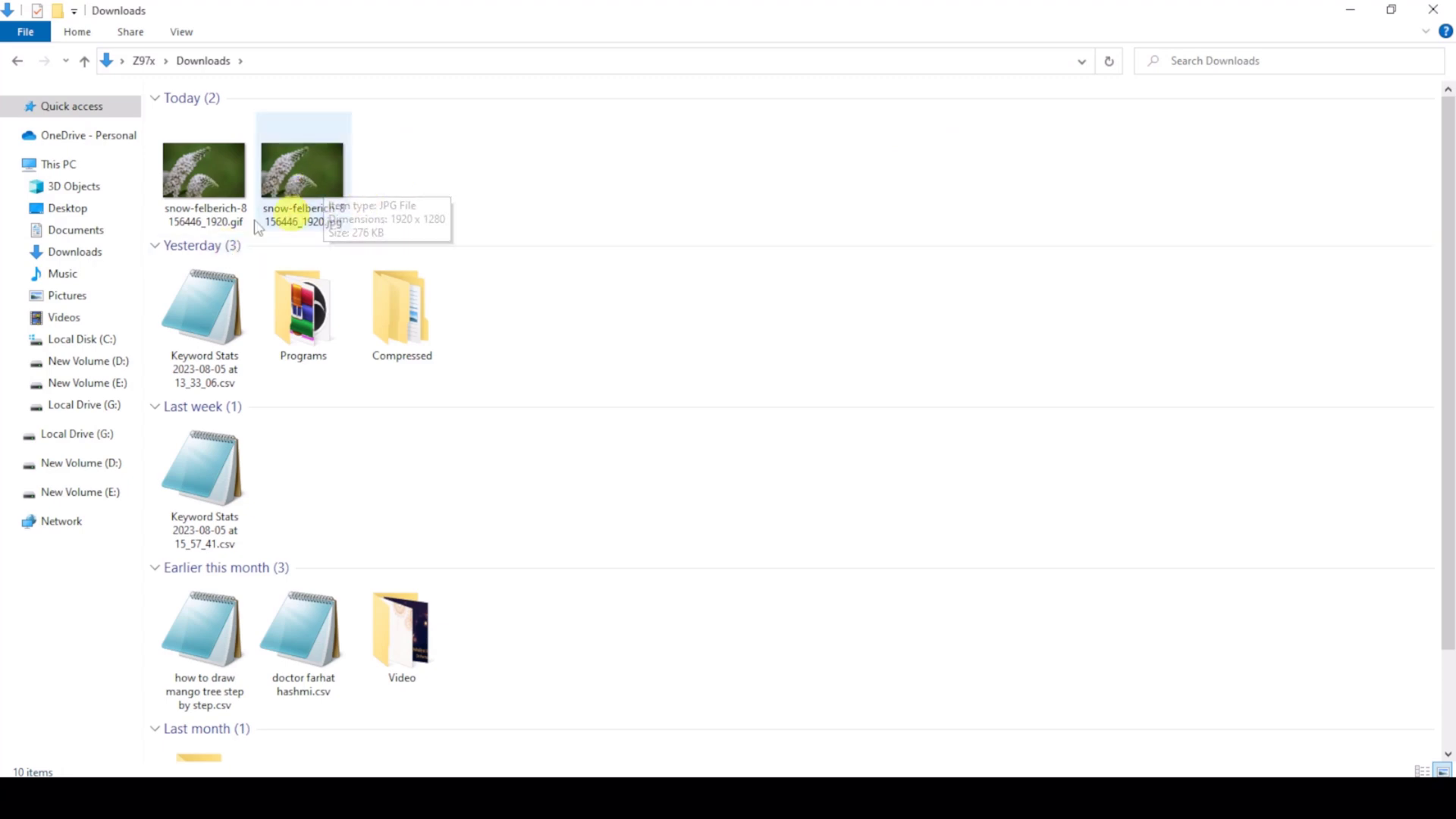
{"action": "mouse_move", "coordinate": [203, 170]}
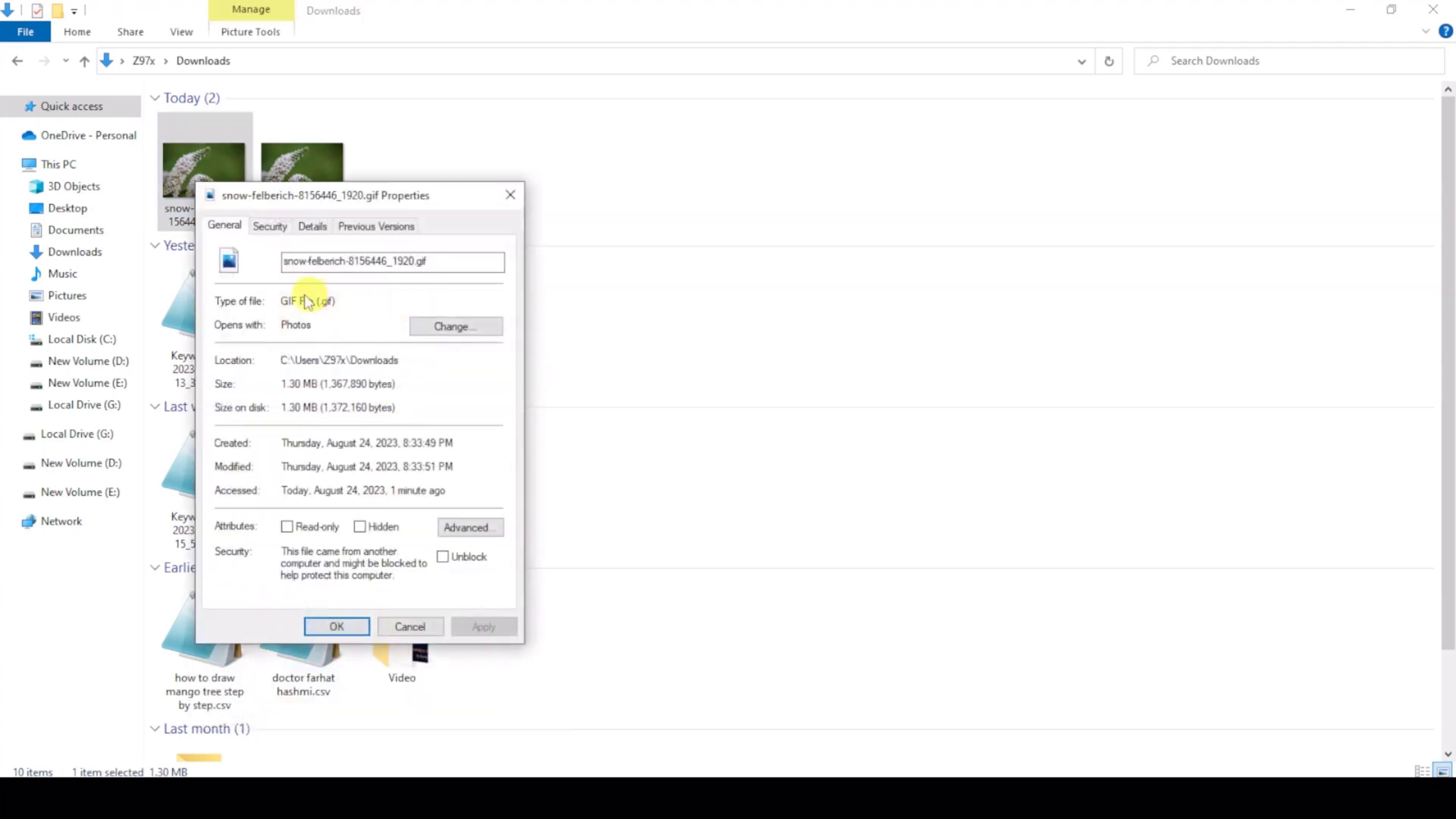
{"action": "mouse_move", "coordinate": [246, 310]}
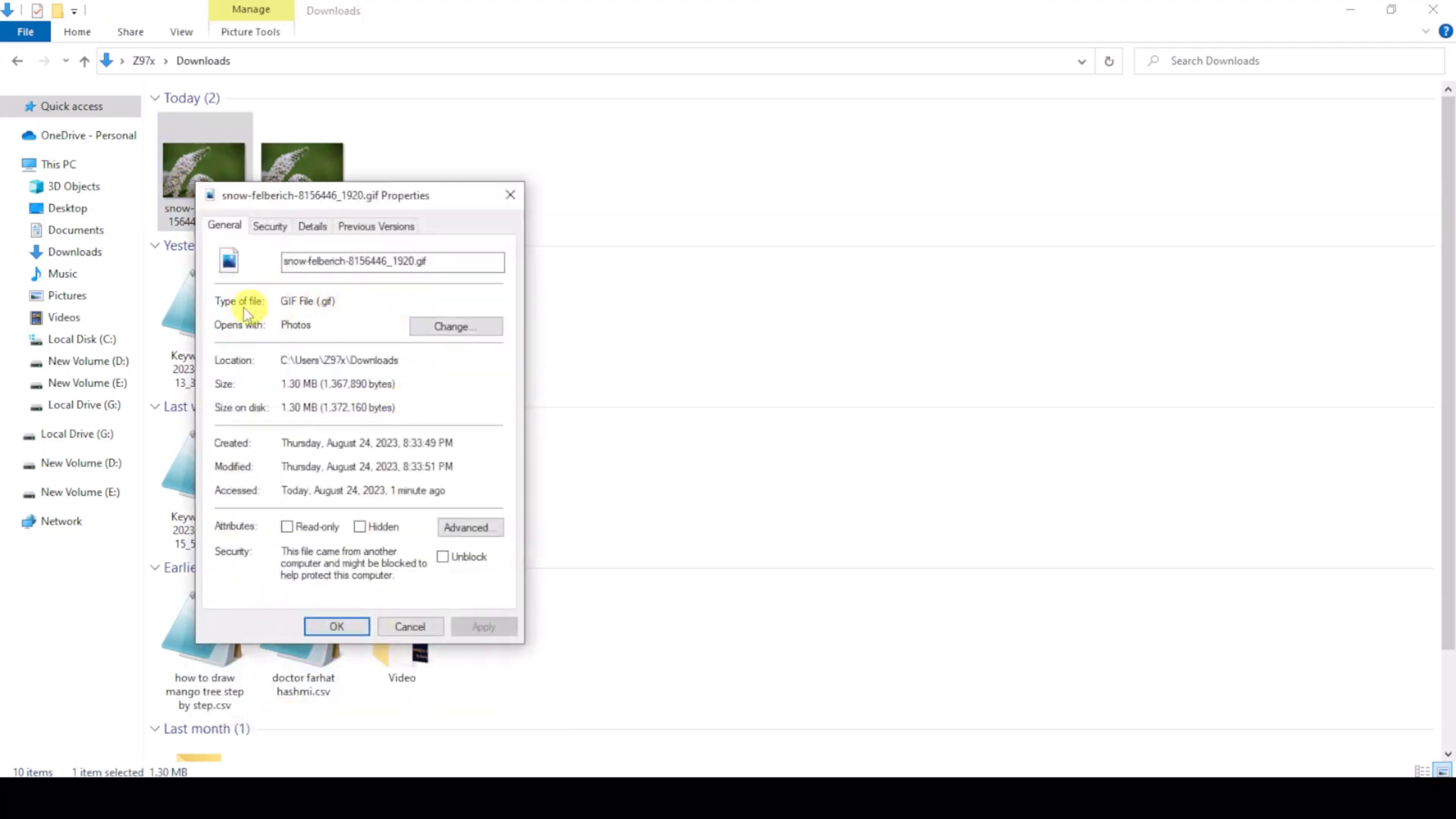
{"action": "mouse_move", "coordinate": [560, 256]}
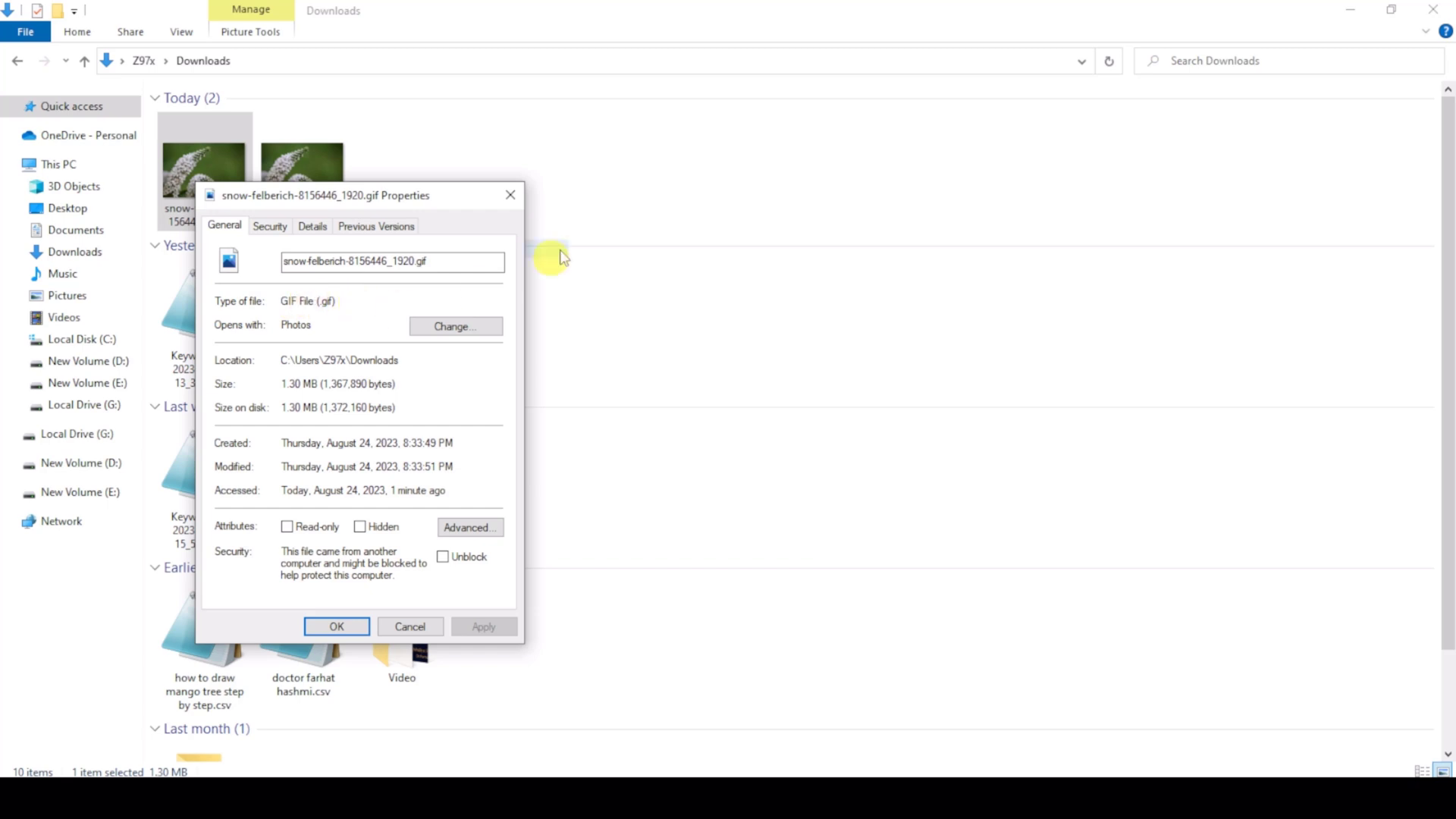
{"action": "left_click", "coordinate": [409, 625]}
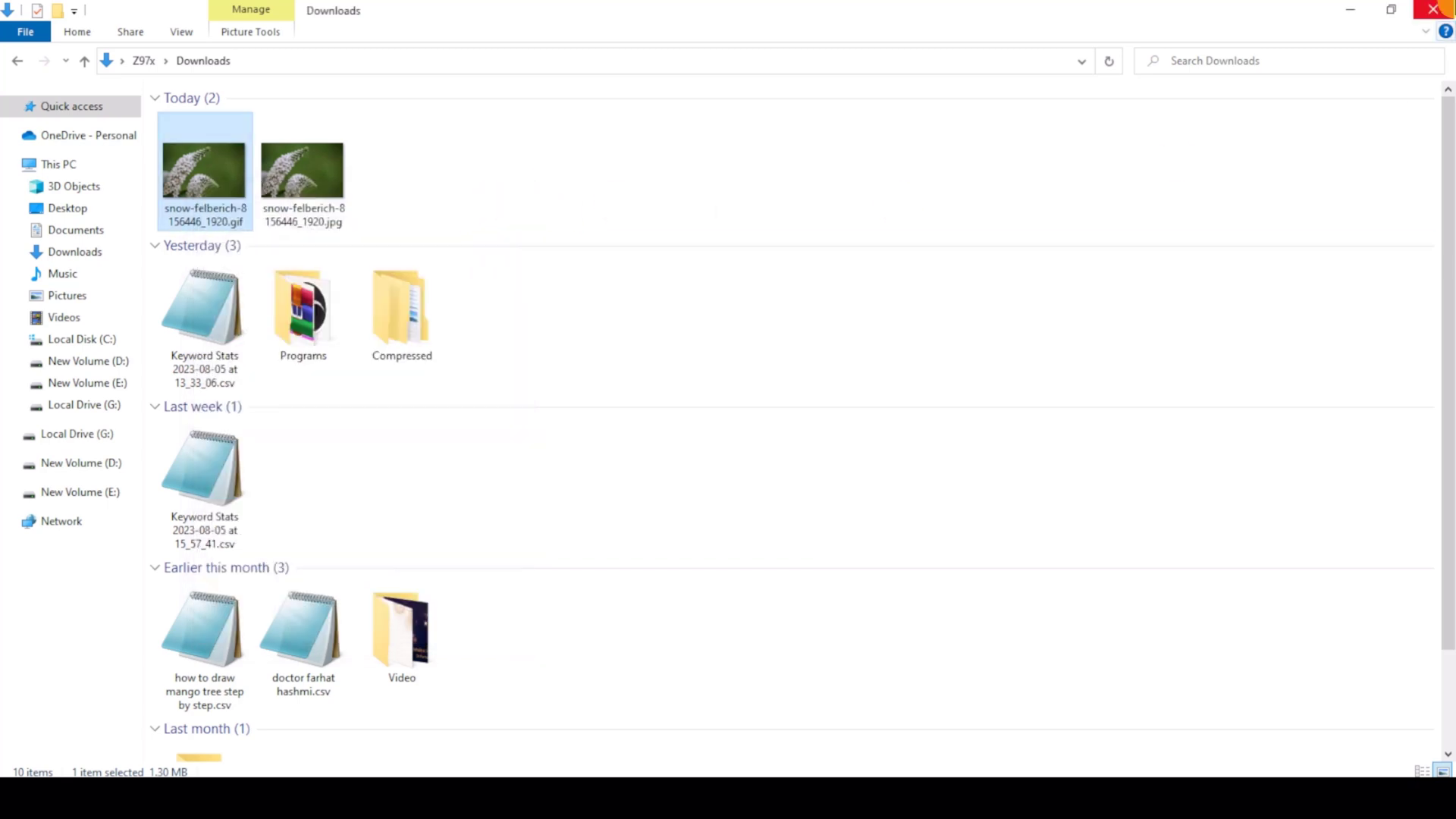